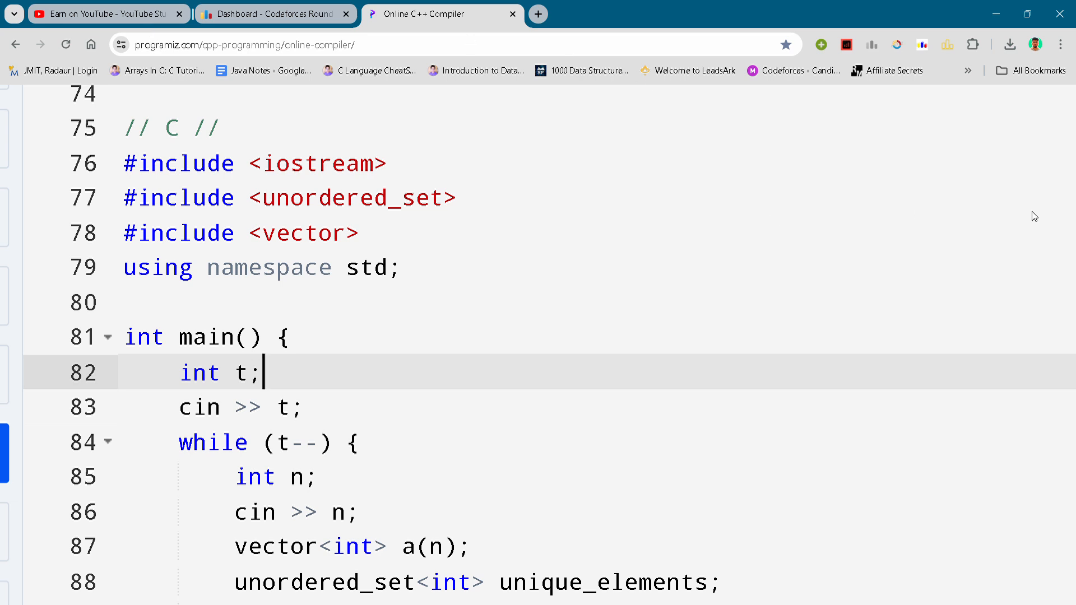
mouse_move(329, 270)
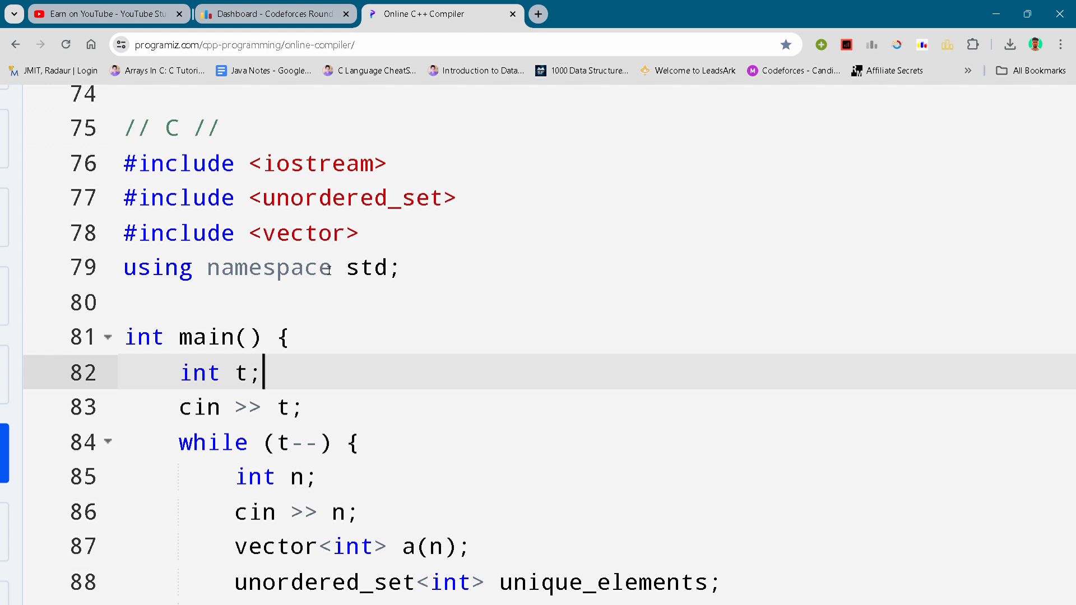
- Scroll the solution down to where it prints the unordered_set's size and returns 0
left_click(412, 267)
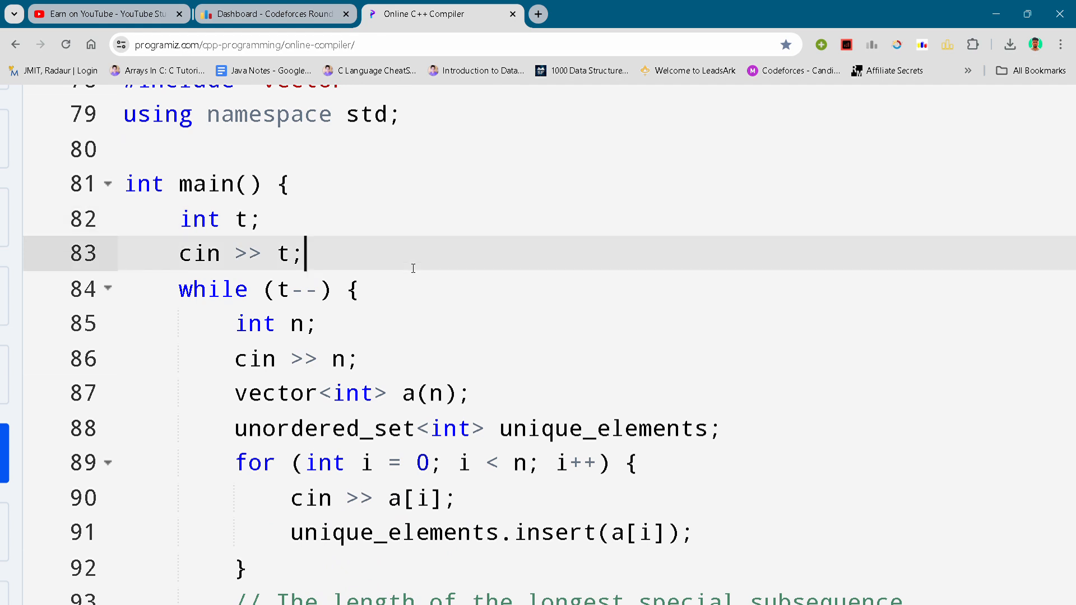
scroll("down", 3)
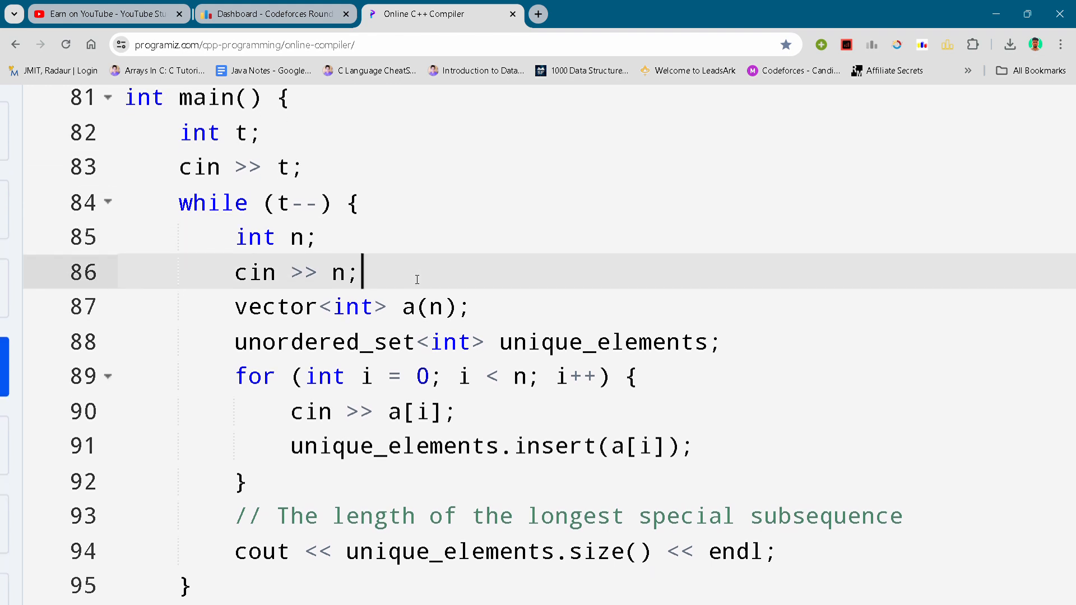
scroll("down", 3)
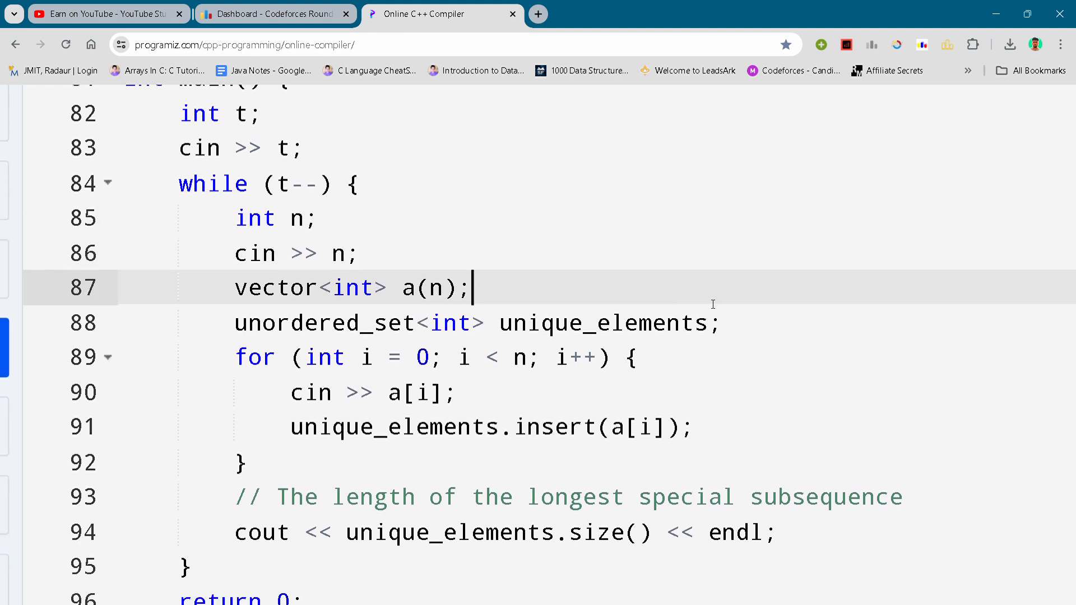
scroll("down", 3)
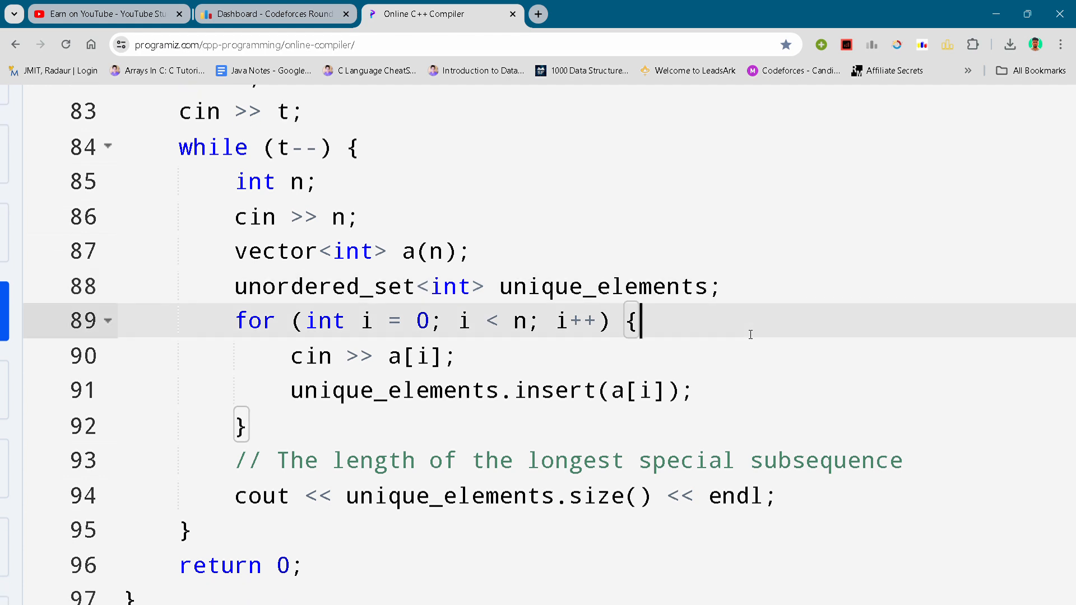
scroll("down", 3)
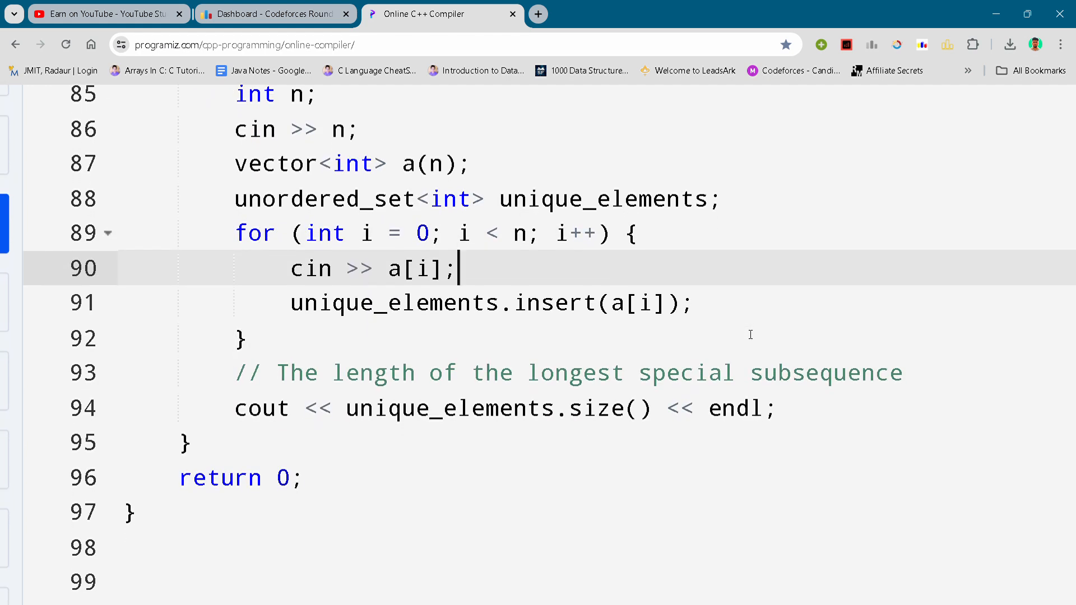
scroll("up", 3)
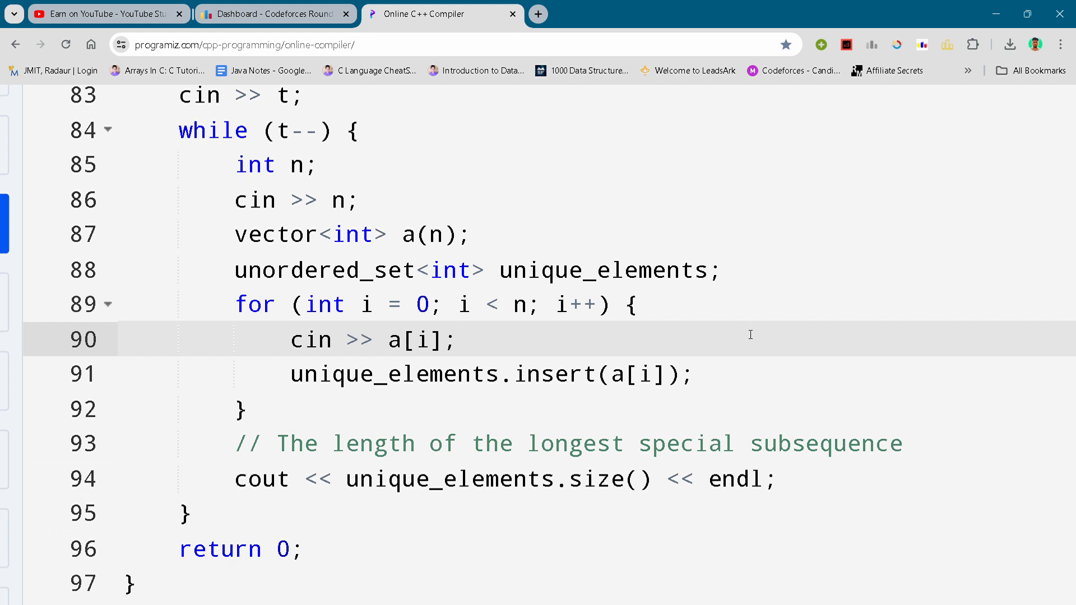
left_click(462, 340)
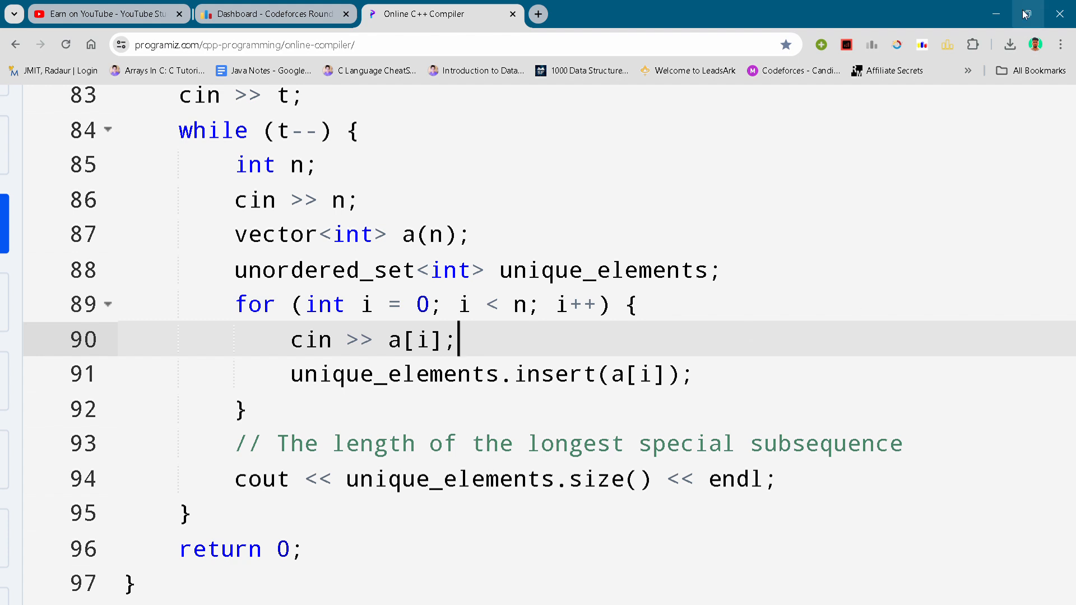
mouse_move(1005, 77)
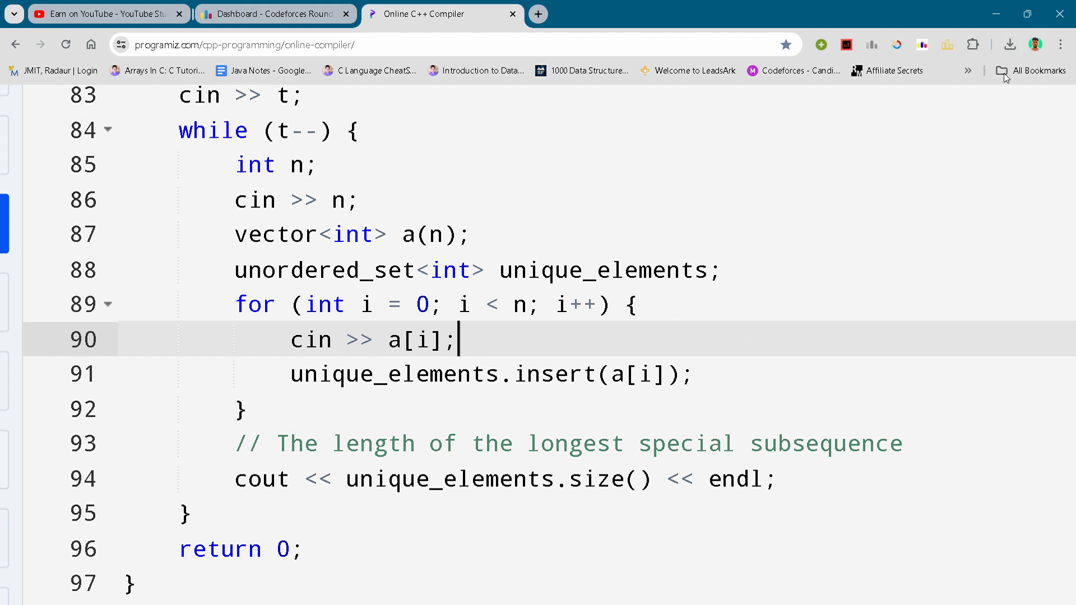